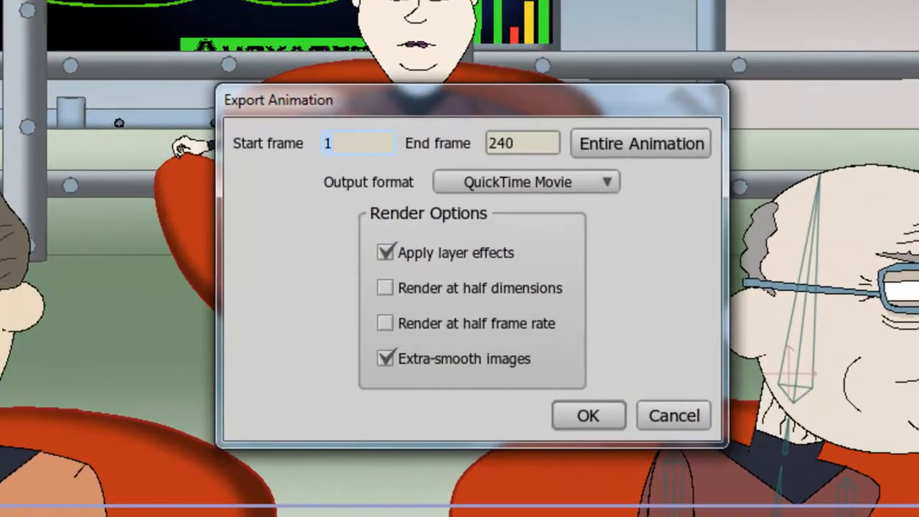
# Set the export Start frame to 60, leaving the end frame at 240.
pyautogui.click(358, 143)
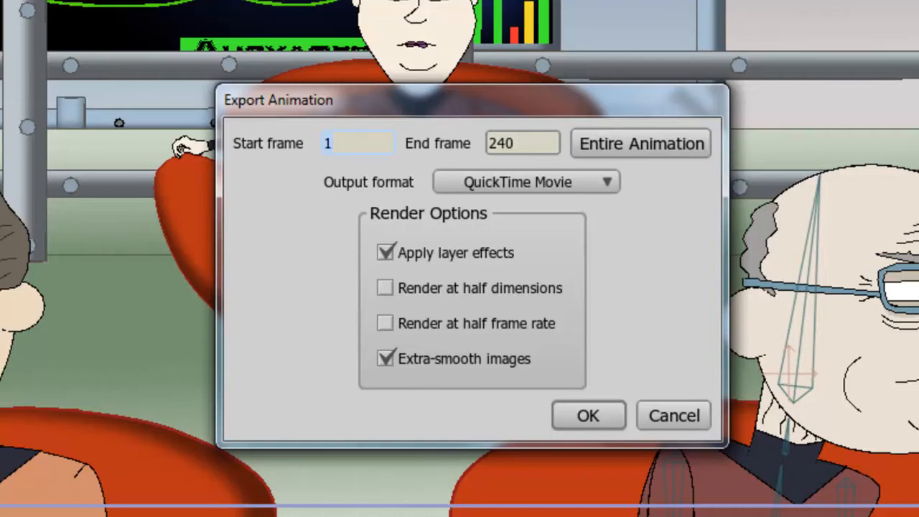
pyautogui.click(357, 143)
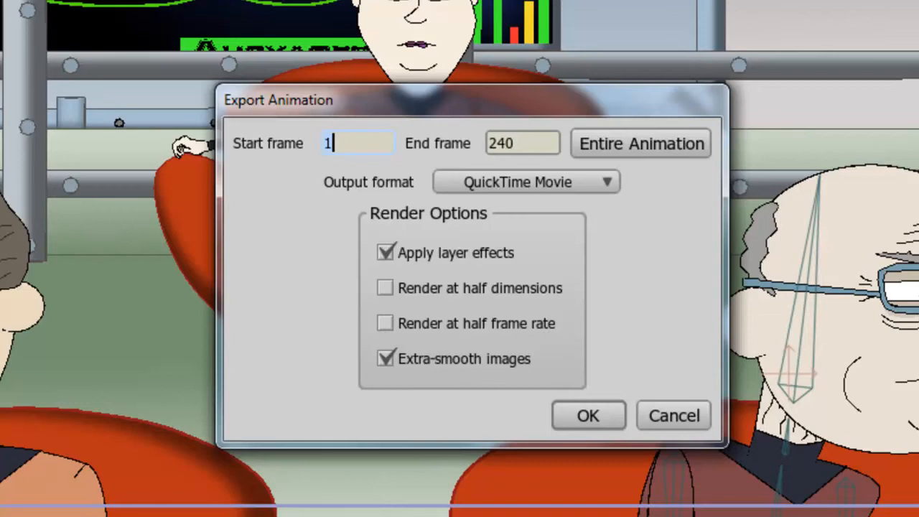
pyautogui.moveTo(151, 165)
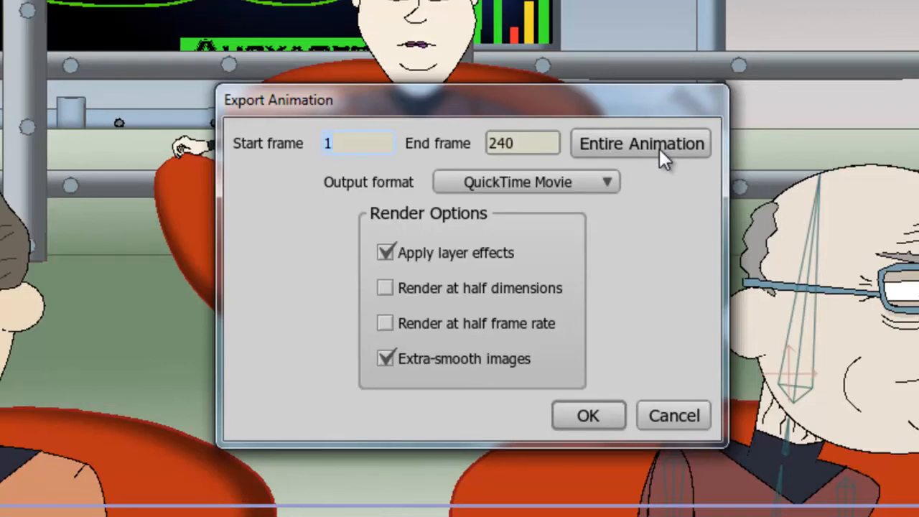
pyautogui.click(359, 143)
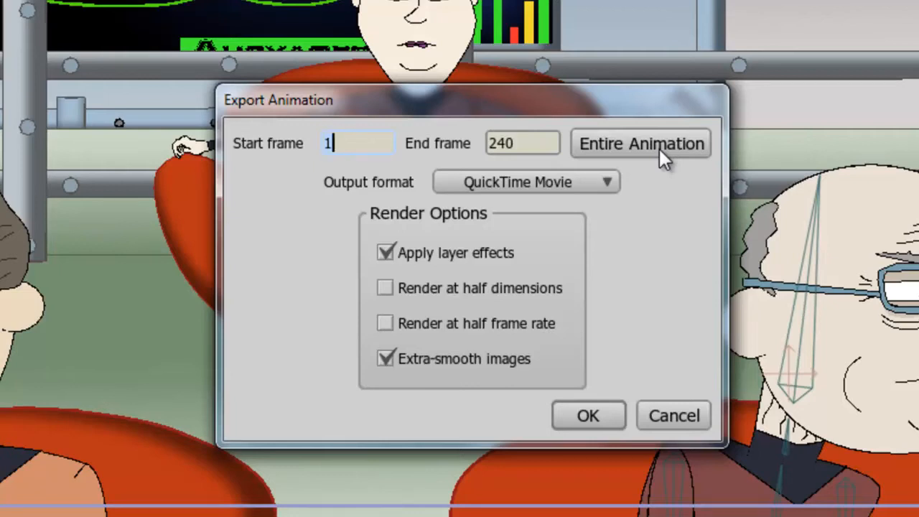
pyautogui.write('60')
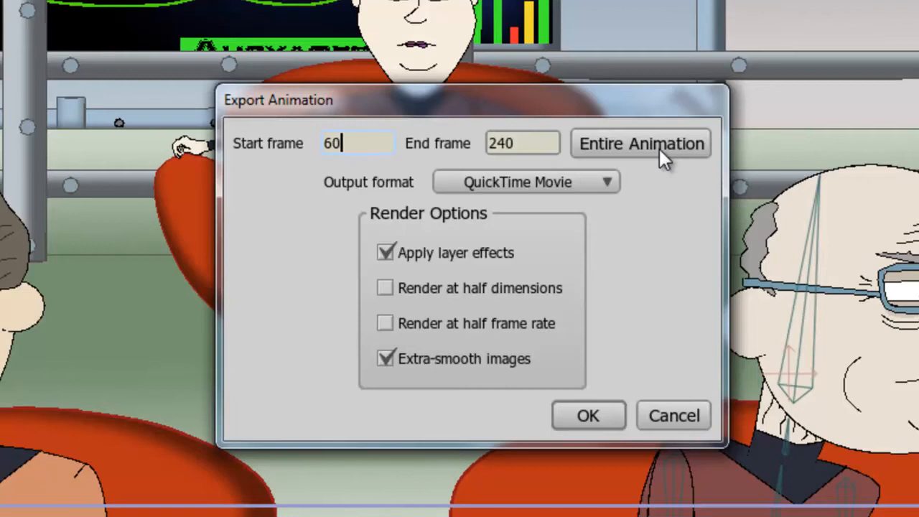
# Set the End frame to 200 and keep QuickTime Movie as the output format.
pyautogui.click(523, 144)
pyautogui.write('20')
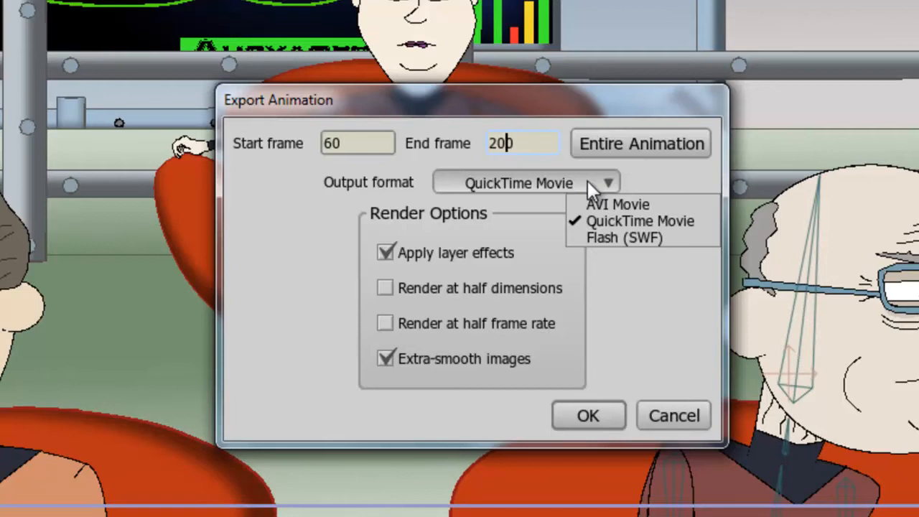
pyautogui.write('0')
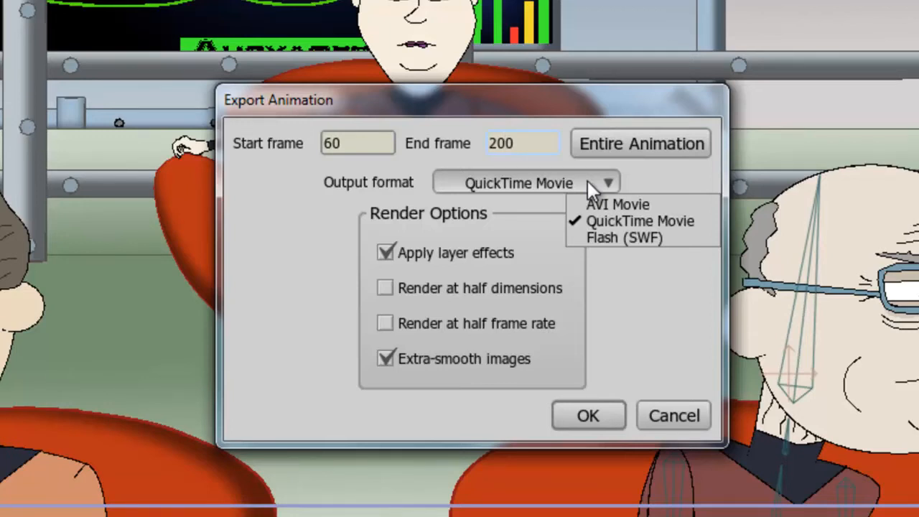
pyautogui.click(523, 144)
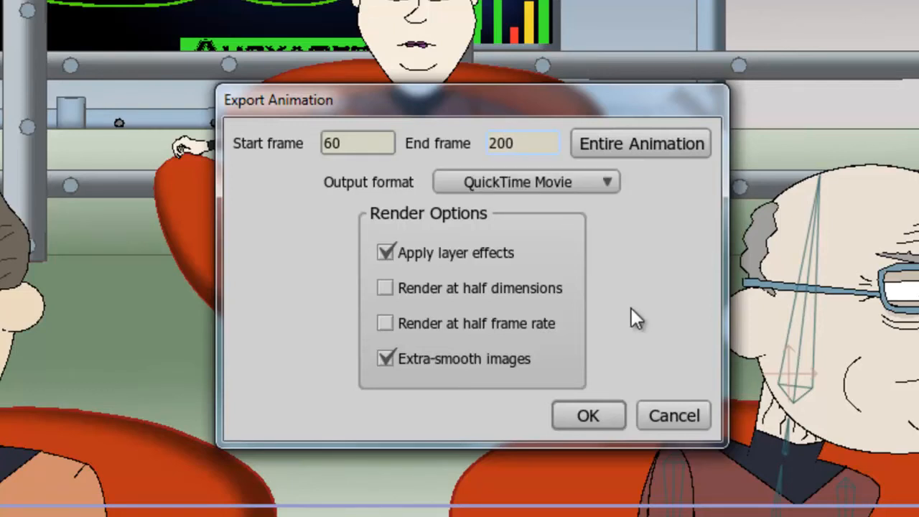
# Confirm the export settings with OK, reaching the save dialog named Bridge Test 1.
pyautogui.click(521, 144)
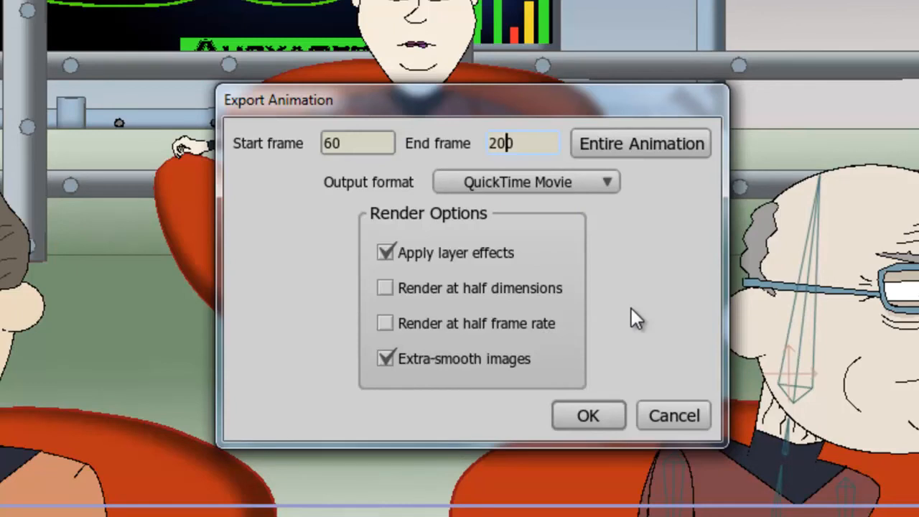
pyautogui.write('0')
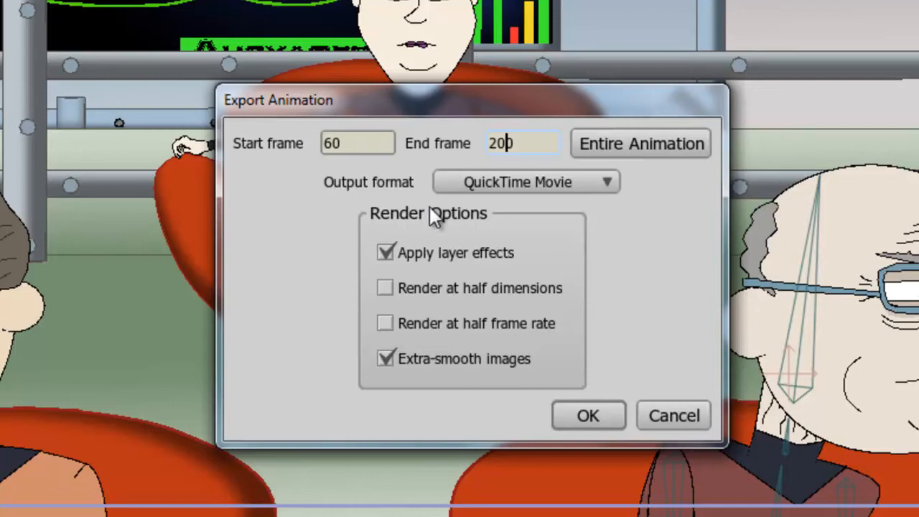
pyautogui.moveTo(702, 294)
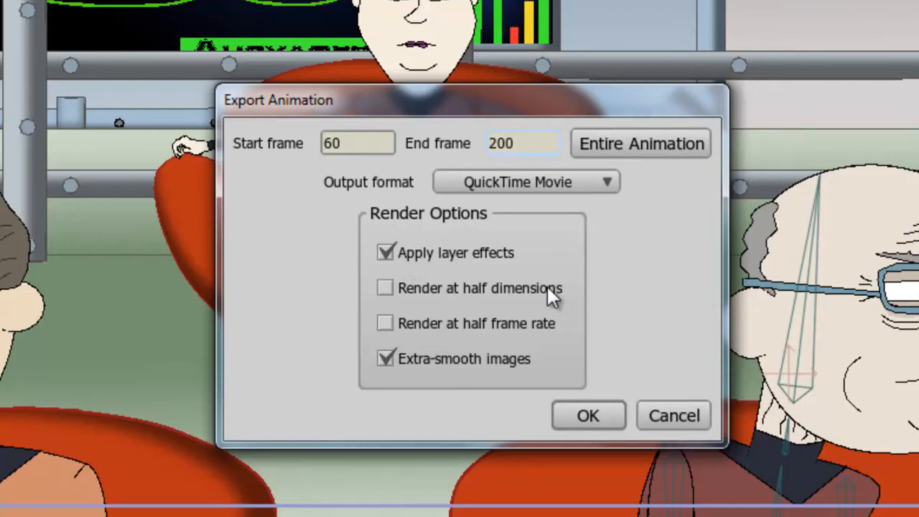
pyautogui.click(522, 144)
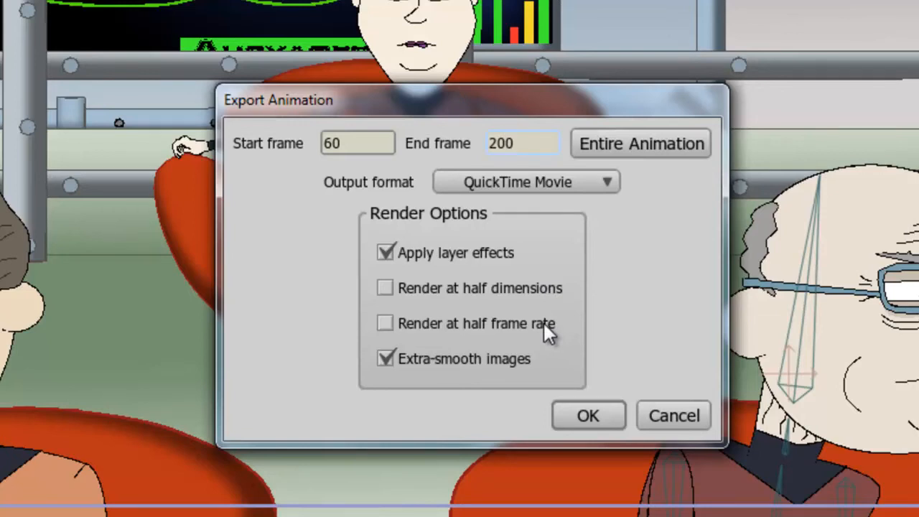
pyautogui.click(523, 144)
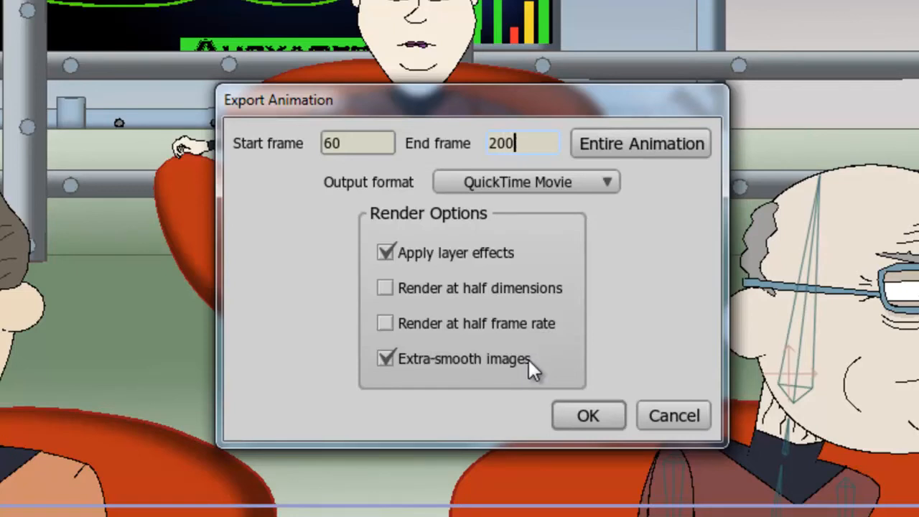
pyautogui.click(589, 415)
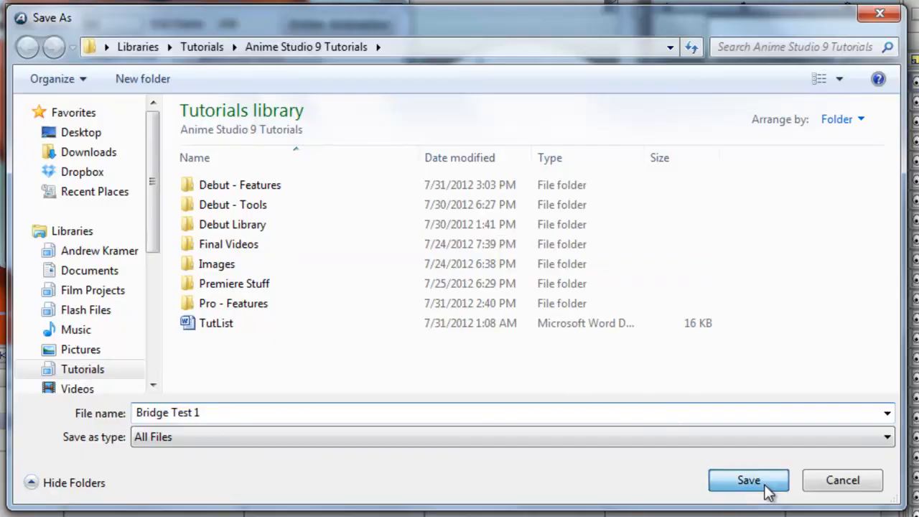
# Save the movie as Bridge Test 1 in the Anime Studio 9 Tutorials folder.
pyautogui.click(748, 479)
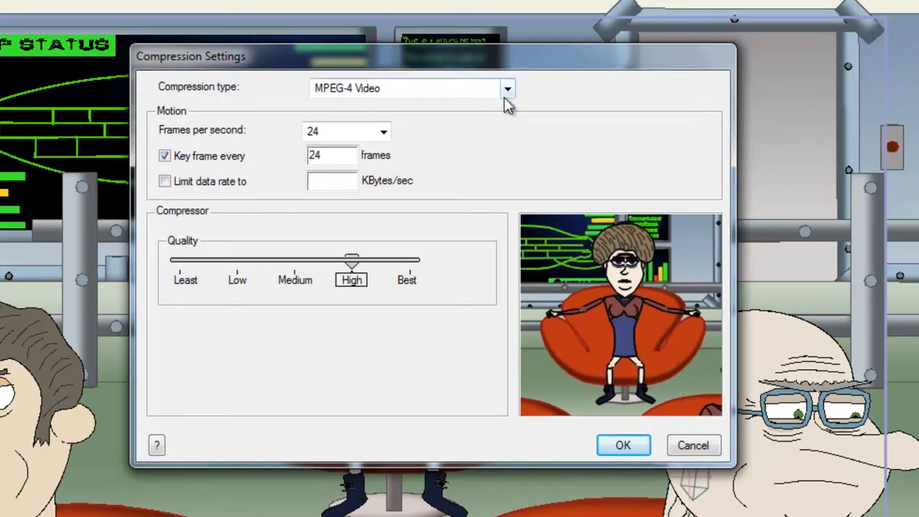
# Set the compression type to the Animation codec at 24 fps.
pyautogui.click(509, 88)
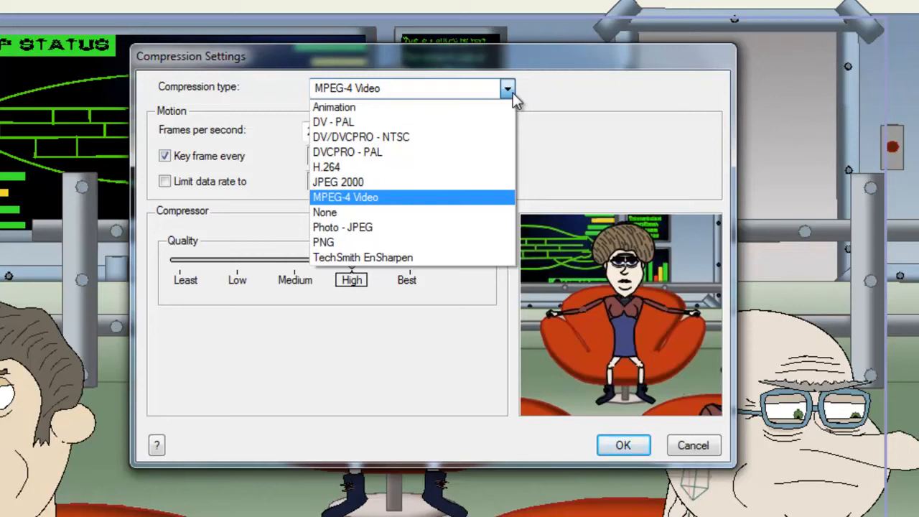
pyautogui.moveTo(401, 112)
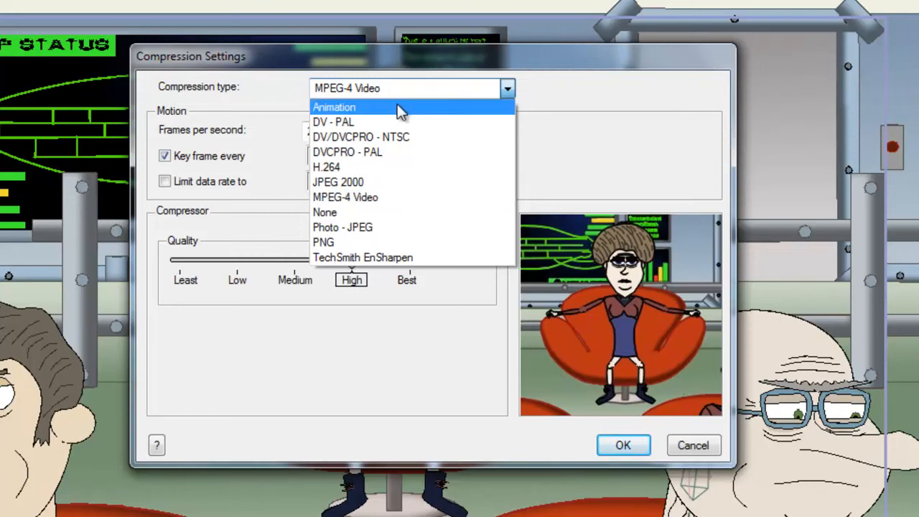
pyautogui.moveTo(388, 166)
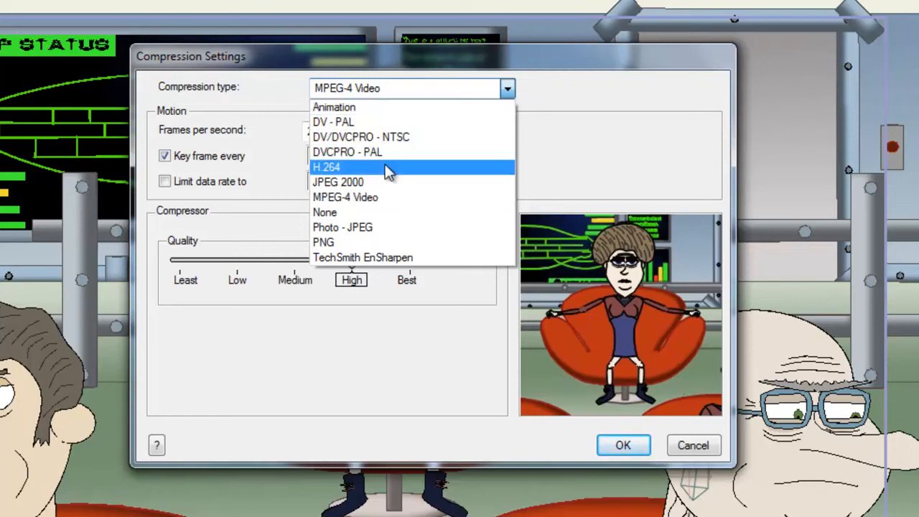
pyautogui.moveTo(373, 170)
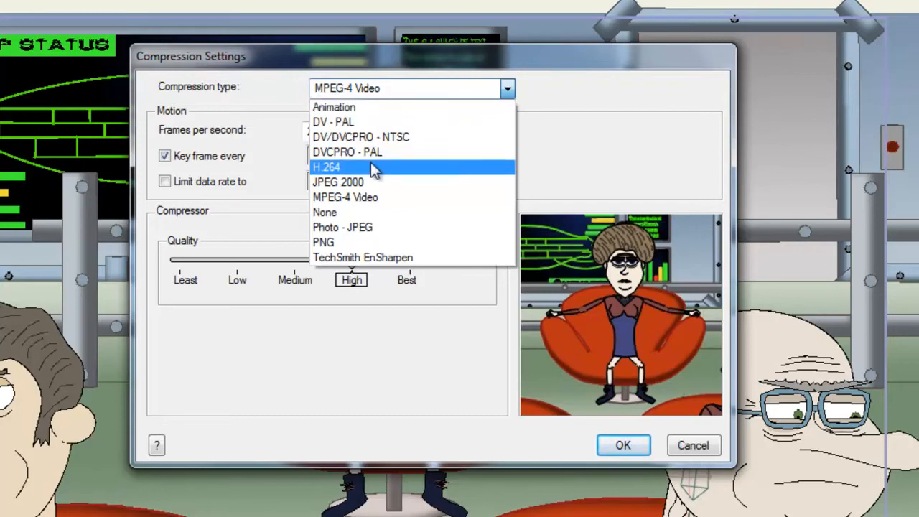
pyautogui.moveTo(373, 107)
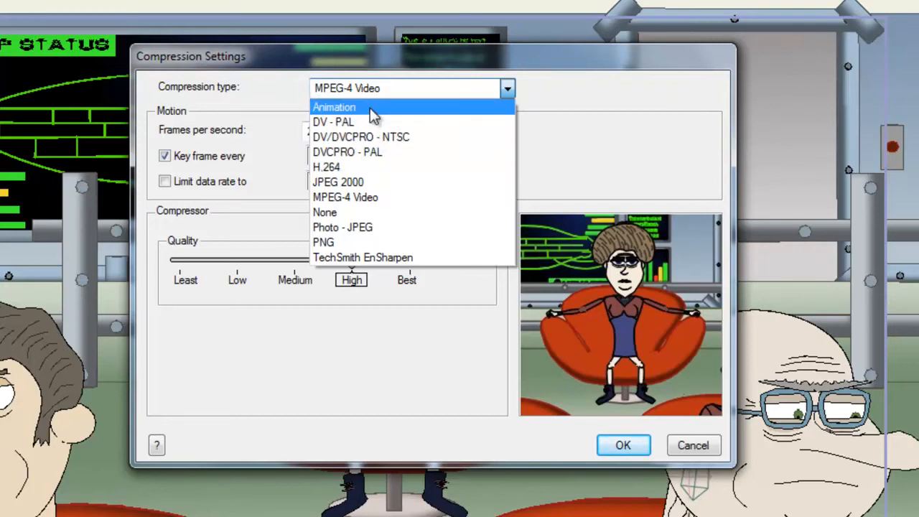
pyautogui.click(333, 106)
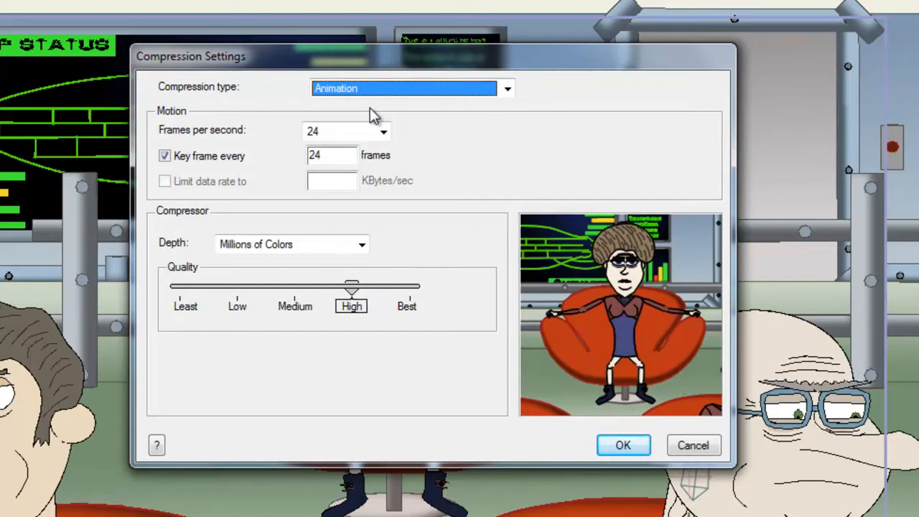
pyautogui.moveTo(442, 150)
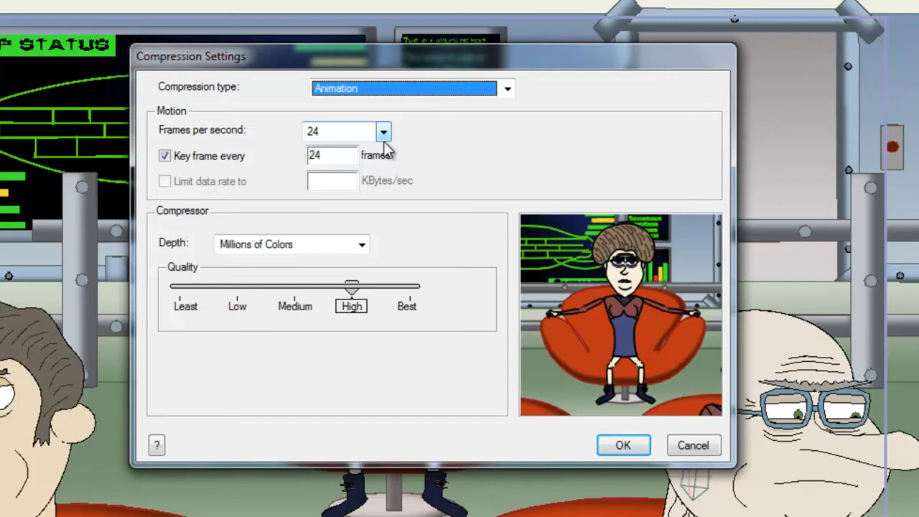
pyautogui.moveTo(371, 252)
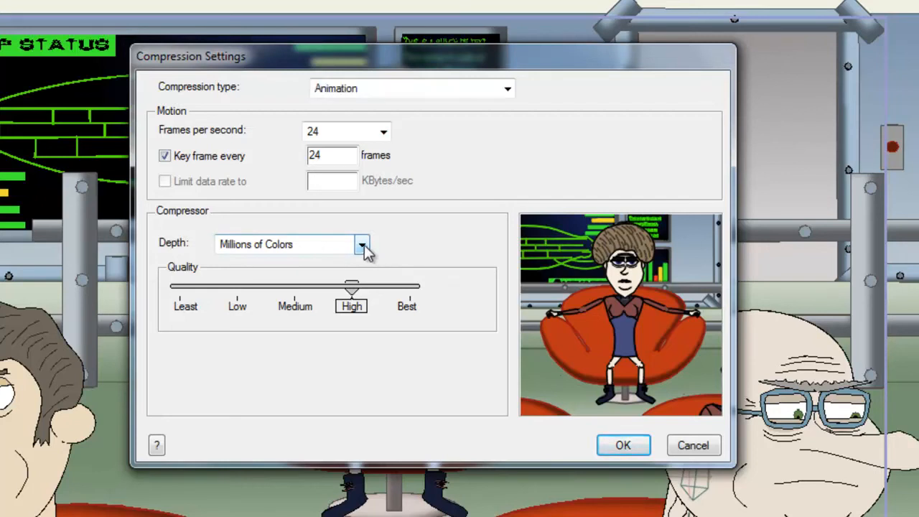
# Set depth to Millions of Colors+ and quality to Best, then confirm the compression settings.
pyautogui.click(362, 244)
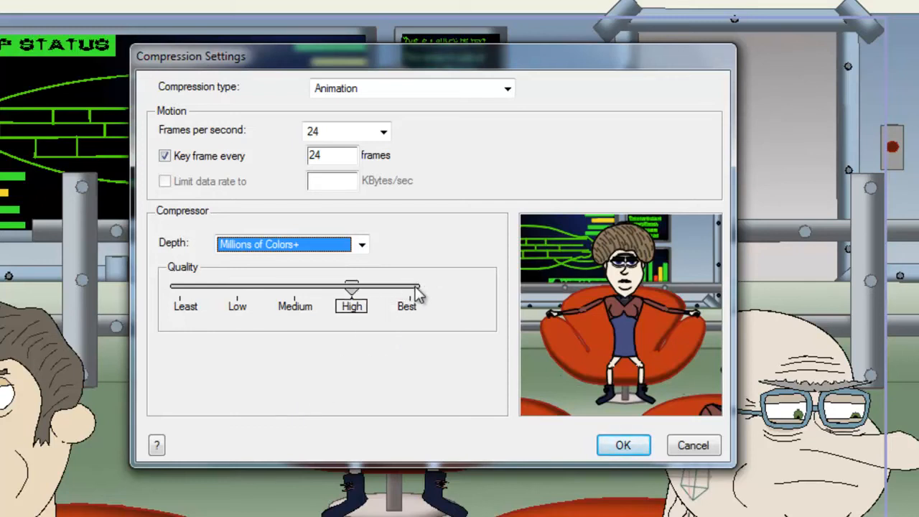
pyautogui.moveTo(351, 285); pyautogui.dragTo(410, 285)
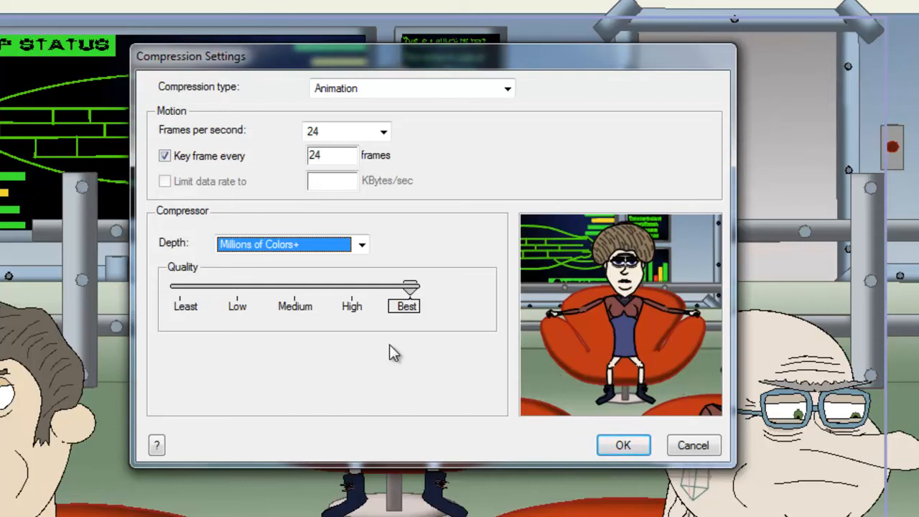
pyautogui.moveTo(609, 442)
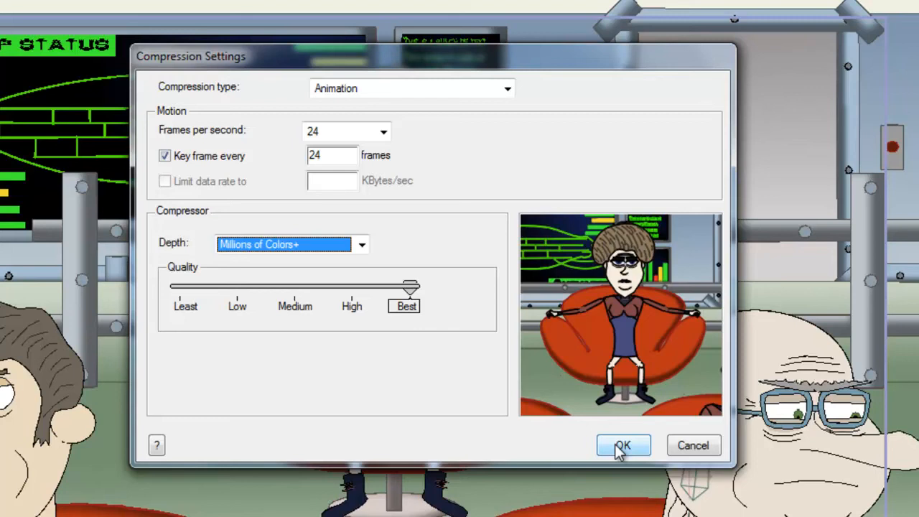
pyautogui.click(623, 445)
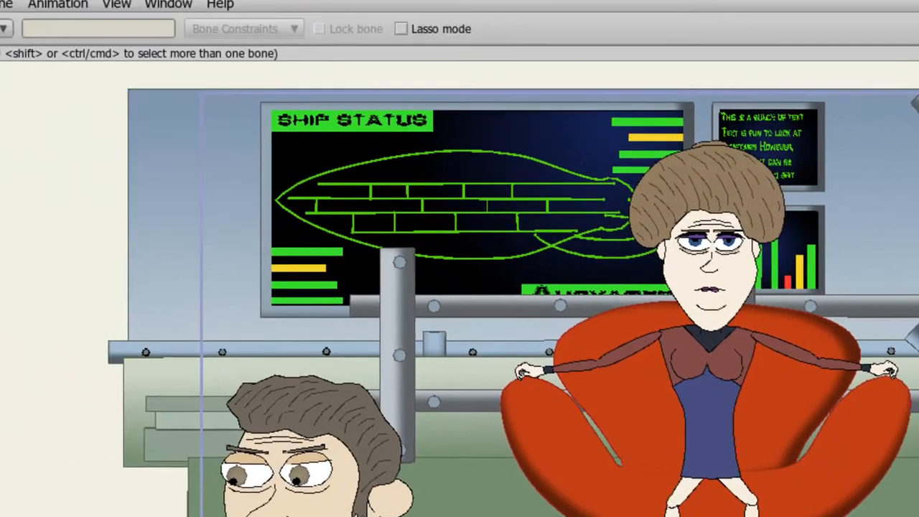
pyautogui.click(26, 38)
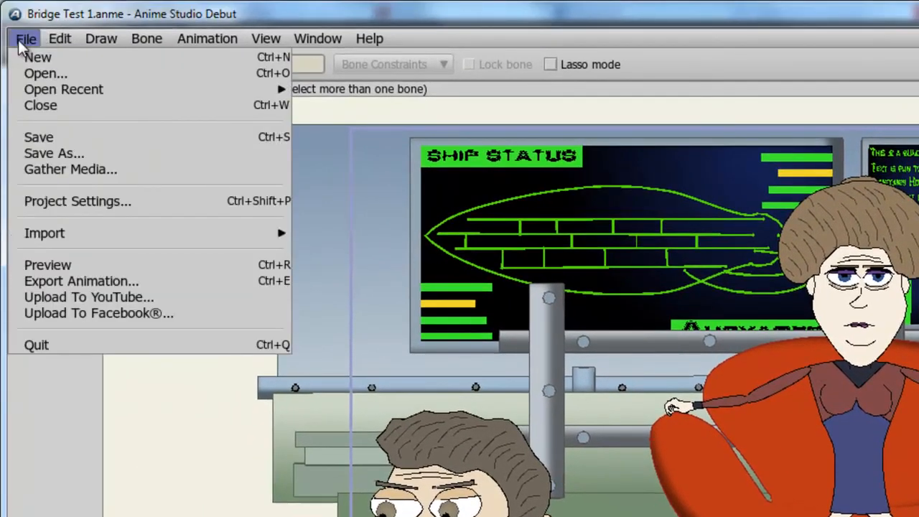
pyautogui.moveTo(47, 264)
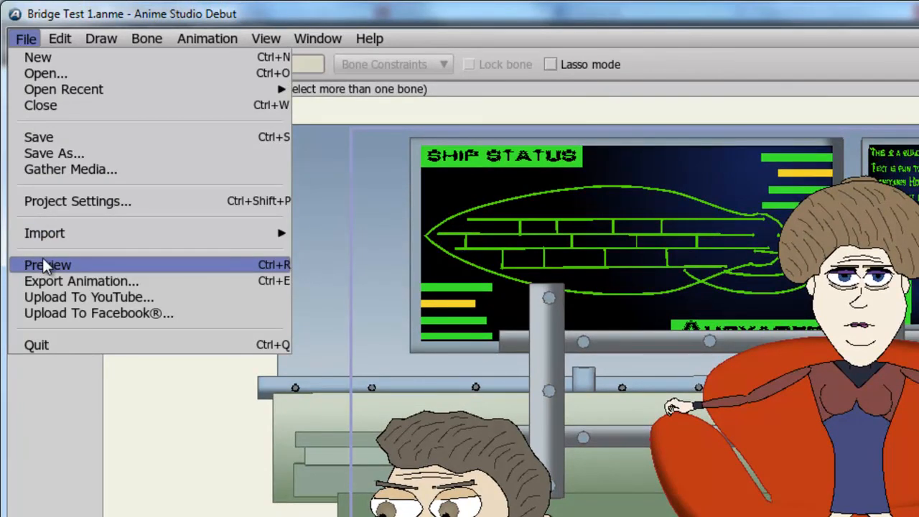
# Render a preview of the current frame via File > Preview.
pyautogui.click(48, 265)
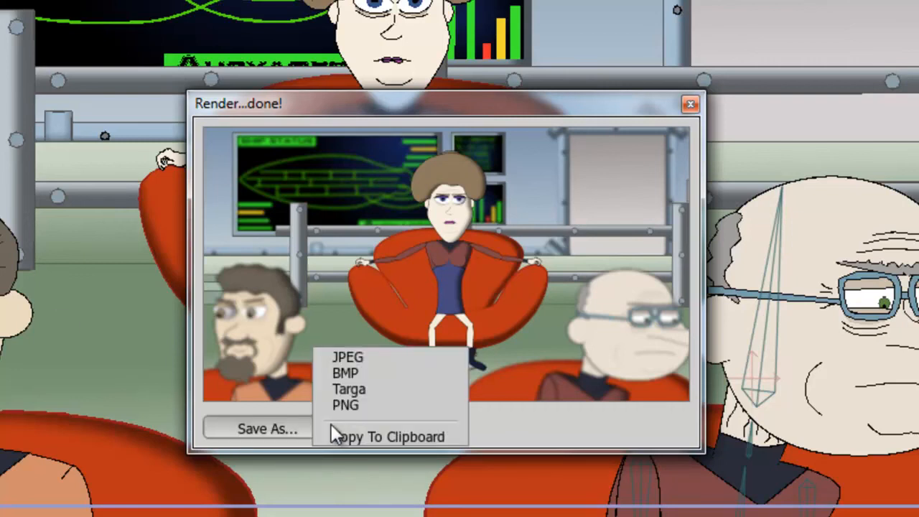
pyautogui.moveTo(419, 362)
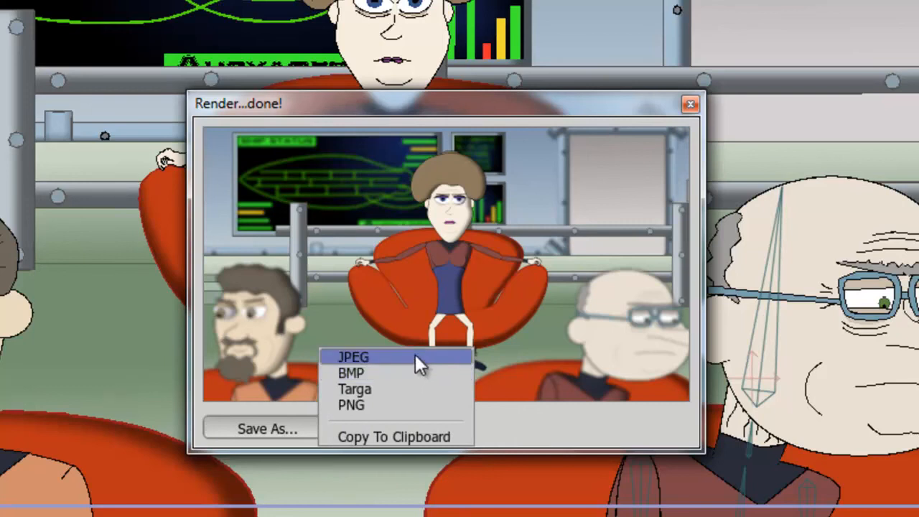
pyautogui.moveTo(409, 373)
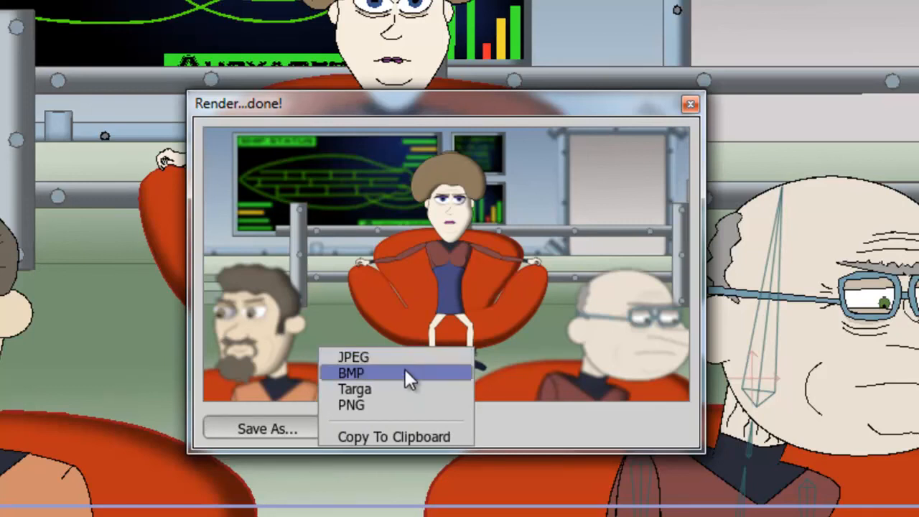